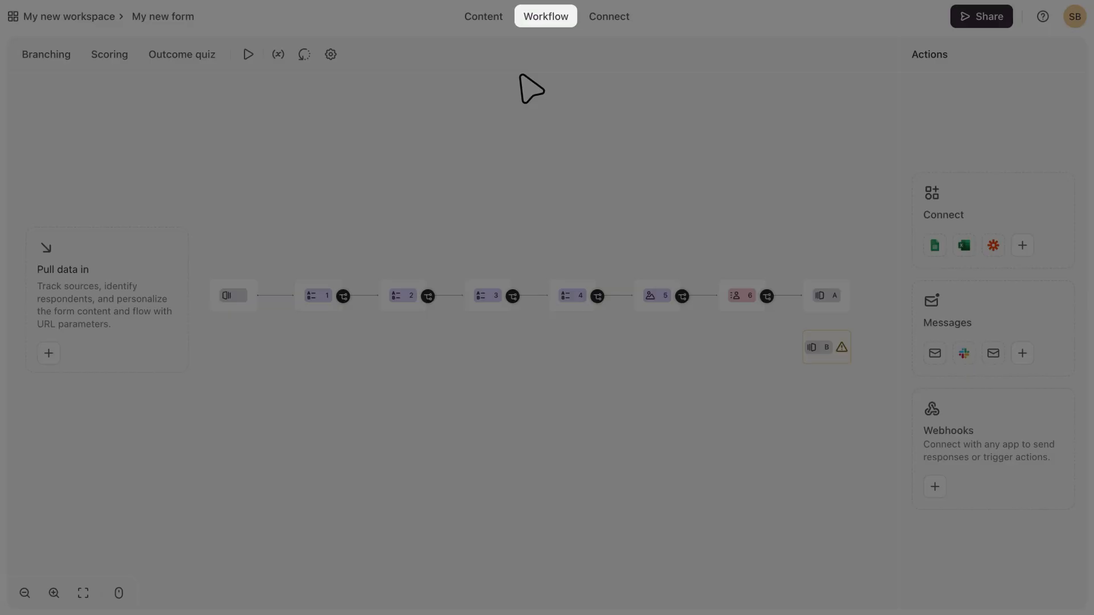
mouse_move(46, 55)
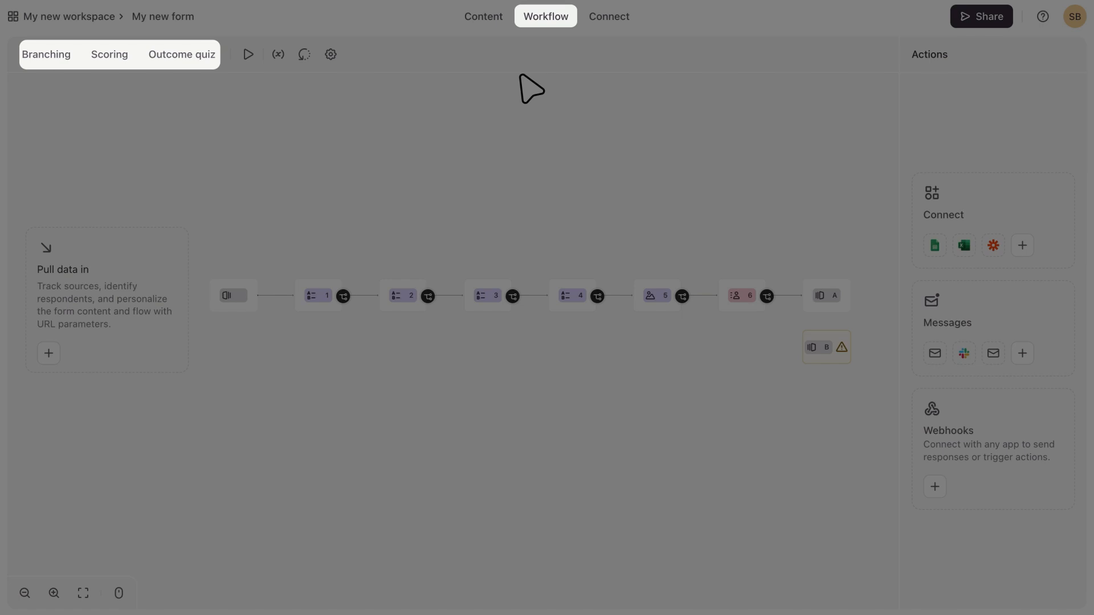
Add a branching rule for question 1, then open question 6's logic
left_click(278, 54)
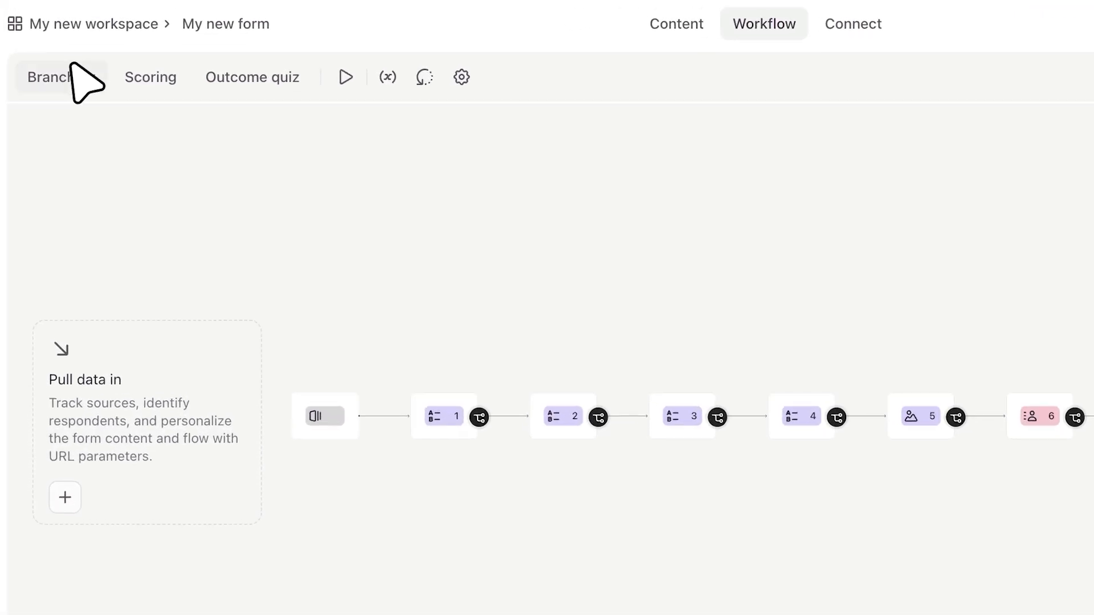
left_click(47, 77)
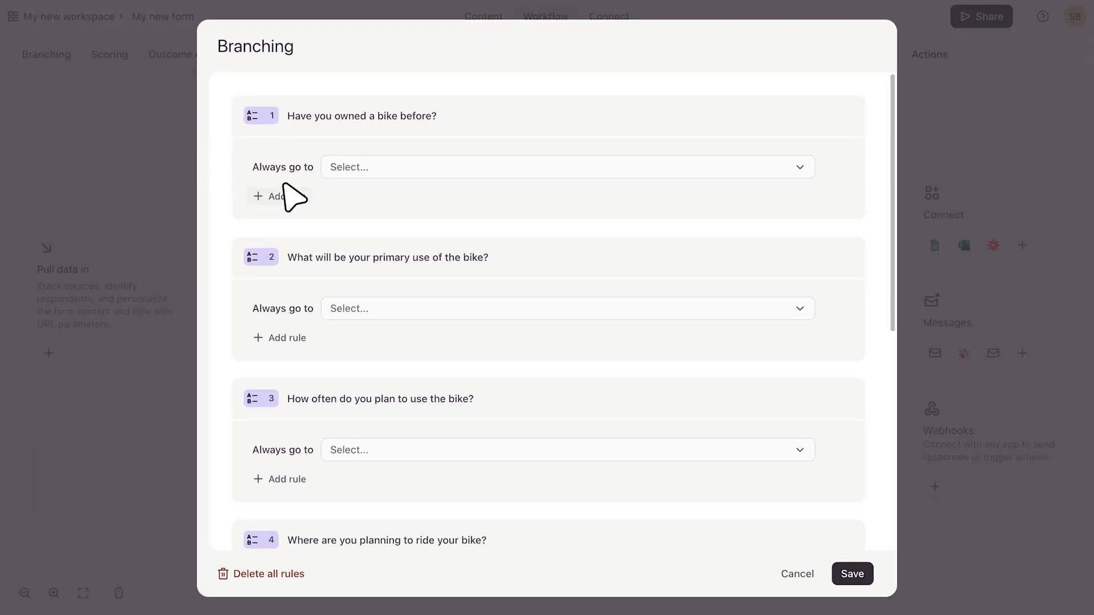
left_click(280, 196)
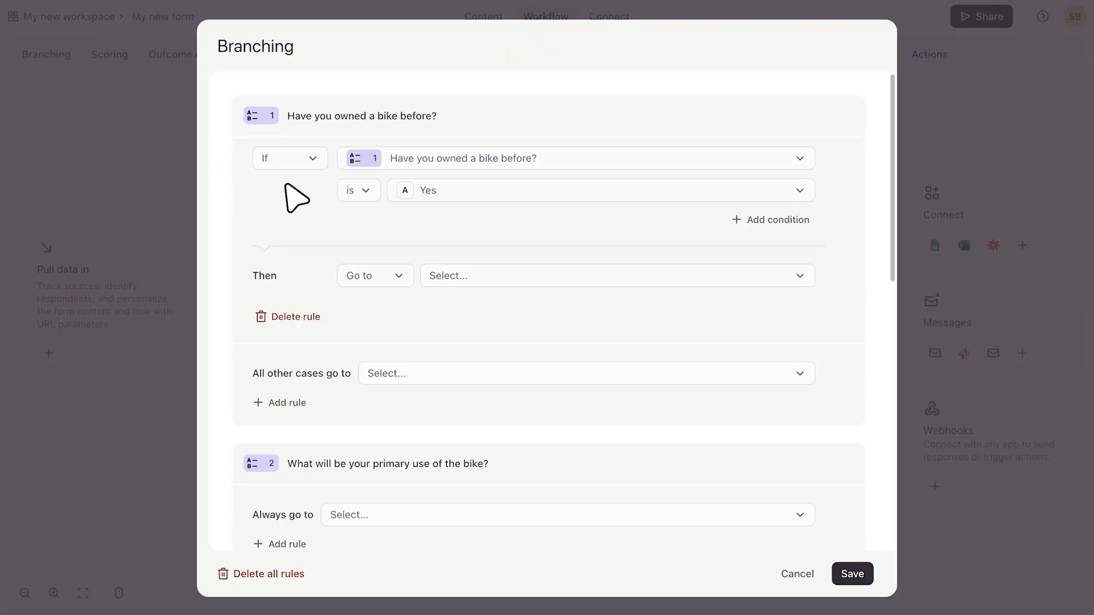
left_click(796, 574)
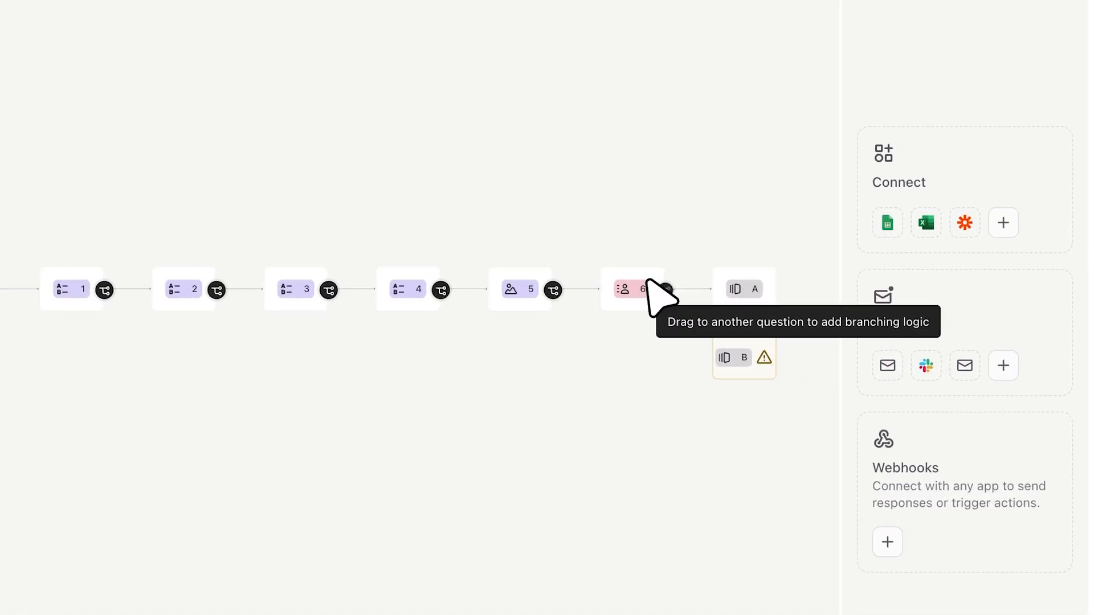
left_click(666, 289)
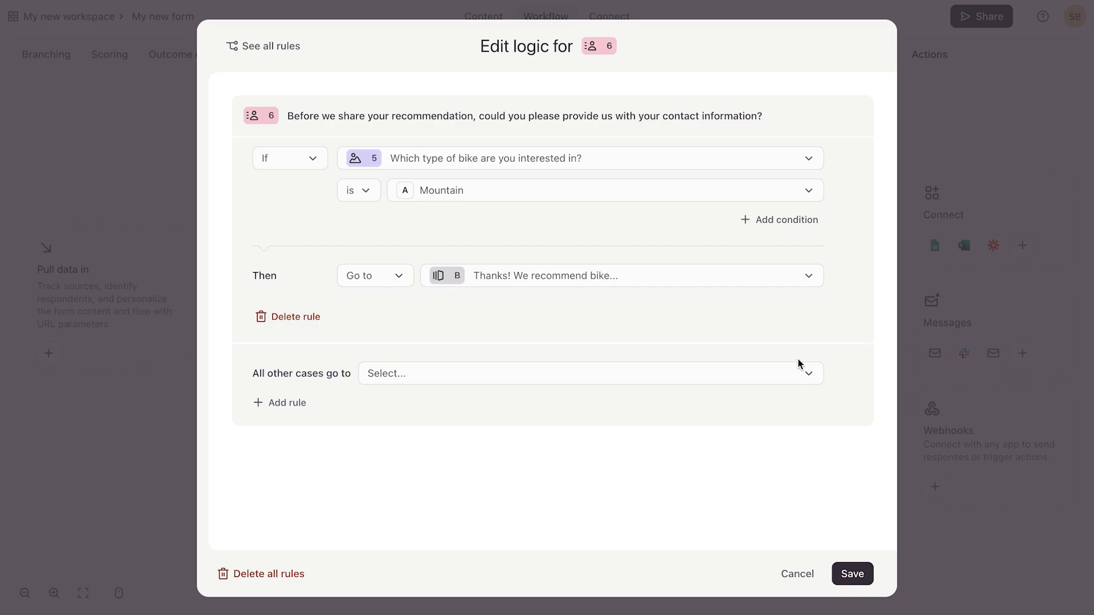
mouse_move(804, 368)
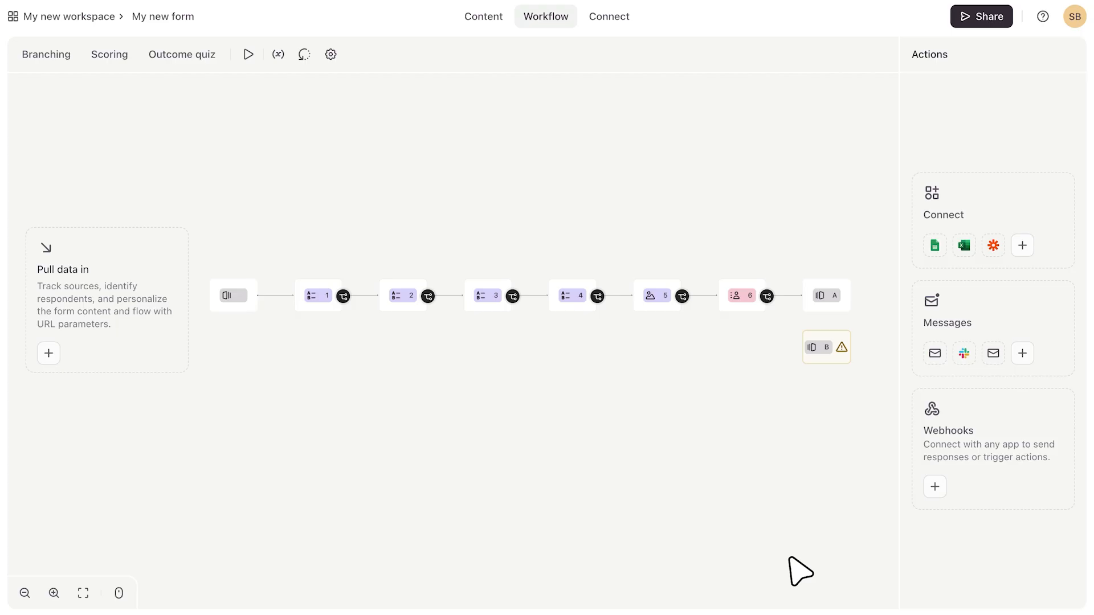
In the Score quiz panel, give question 1's Yes answer 3 points and No 1
left_click(486, 295)
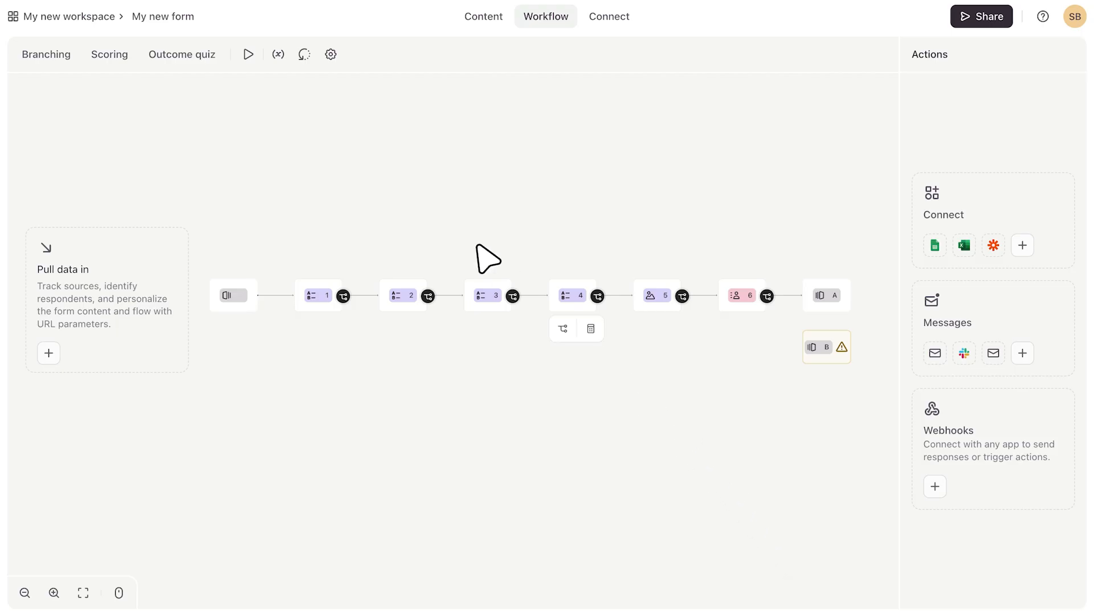
left_click(109, 55)
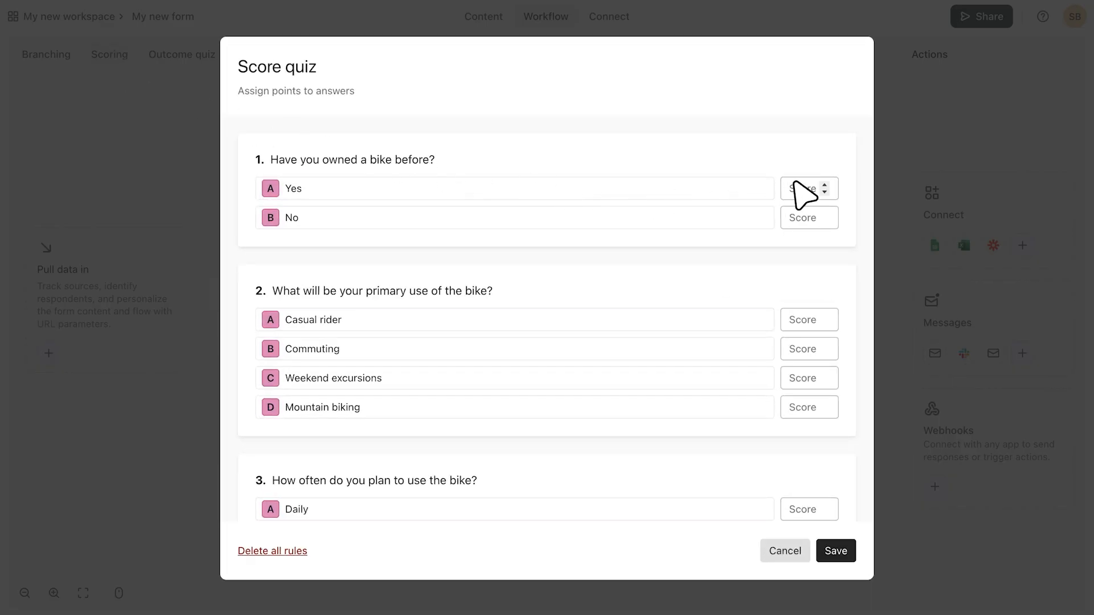
left_click(824, 184)
type("3")
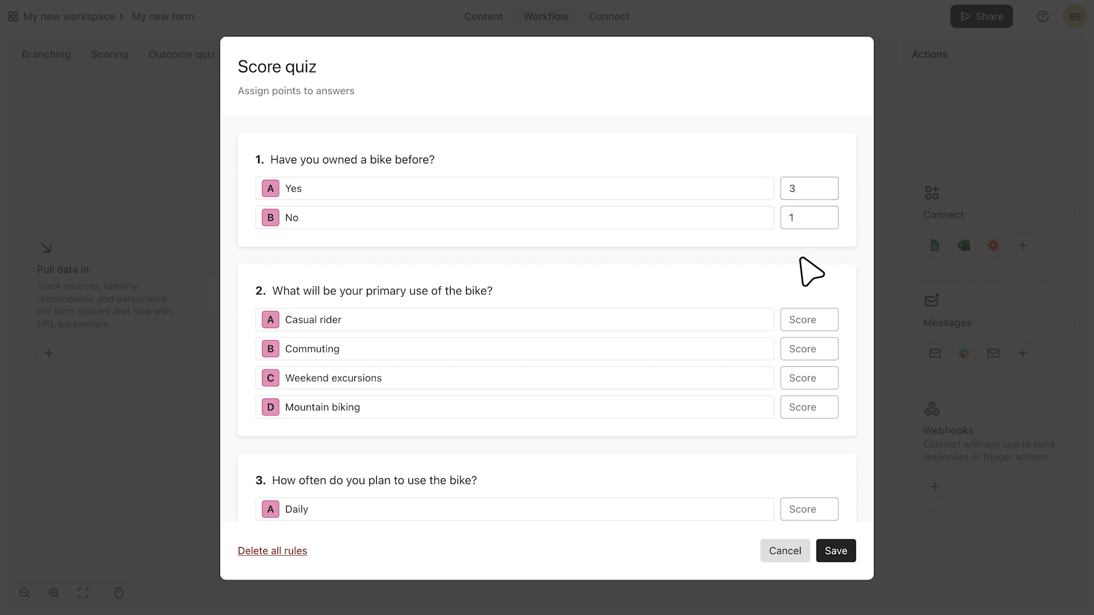
mouse_move(754, 494)
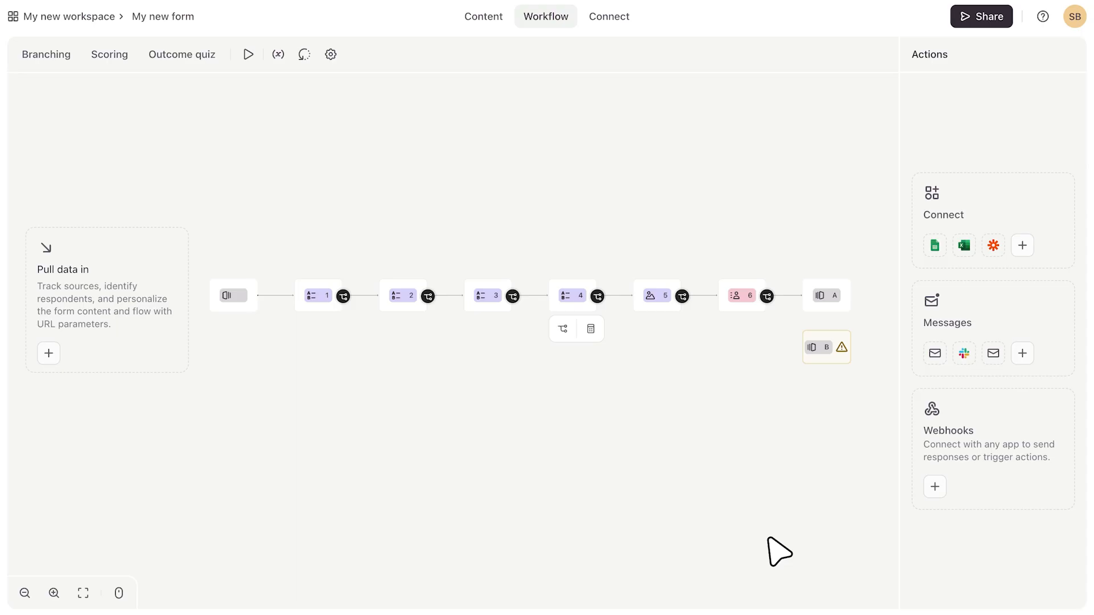
mouse_move(181, 54)
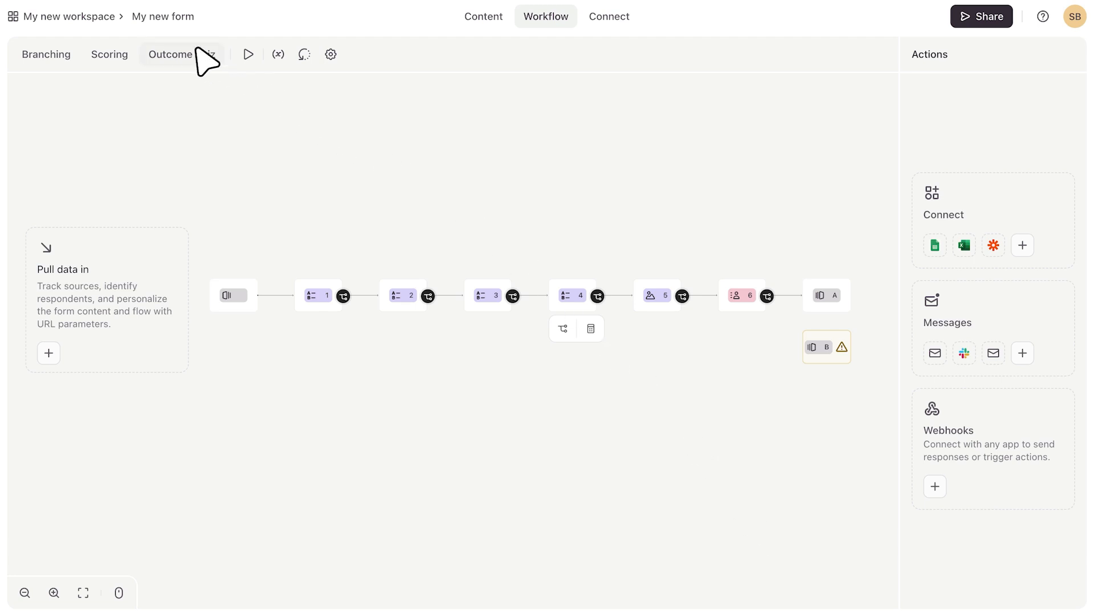
Link the Yes answer to outcome ending A, then cancel the outcome quiz
left_click(169, 54)
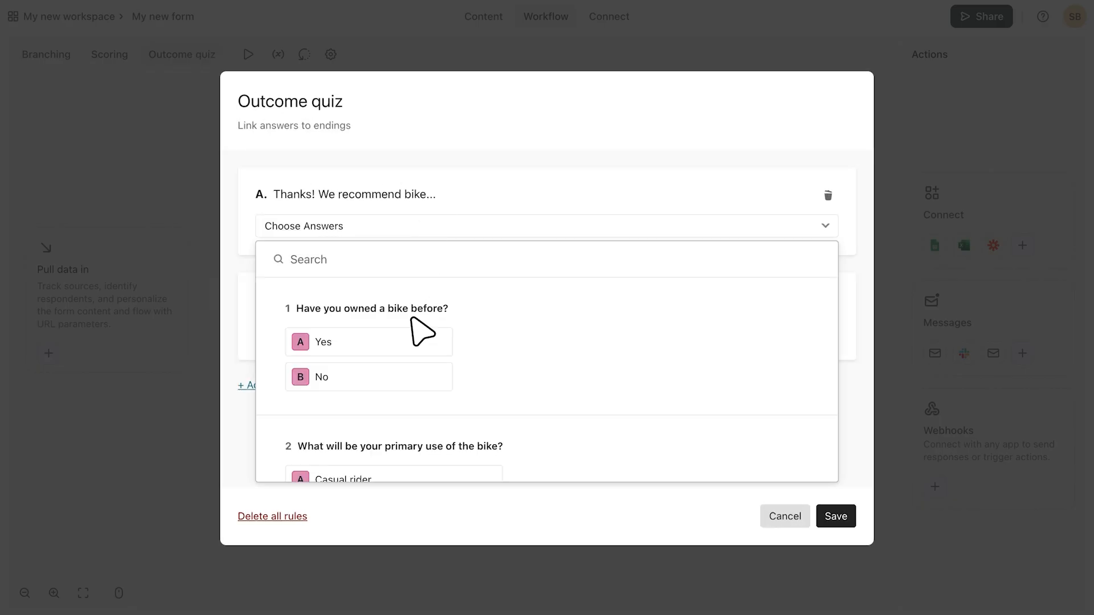
left_click(366, 479)
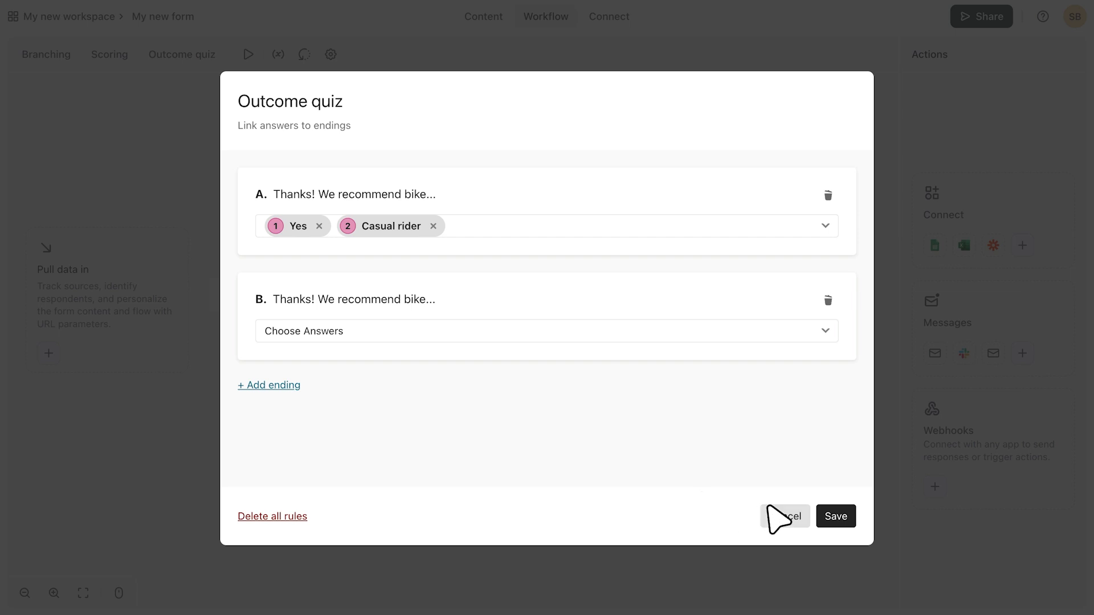
left_click(785, 516)
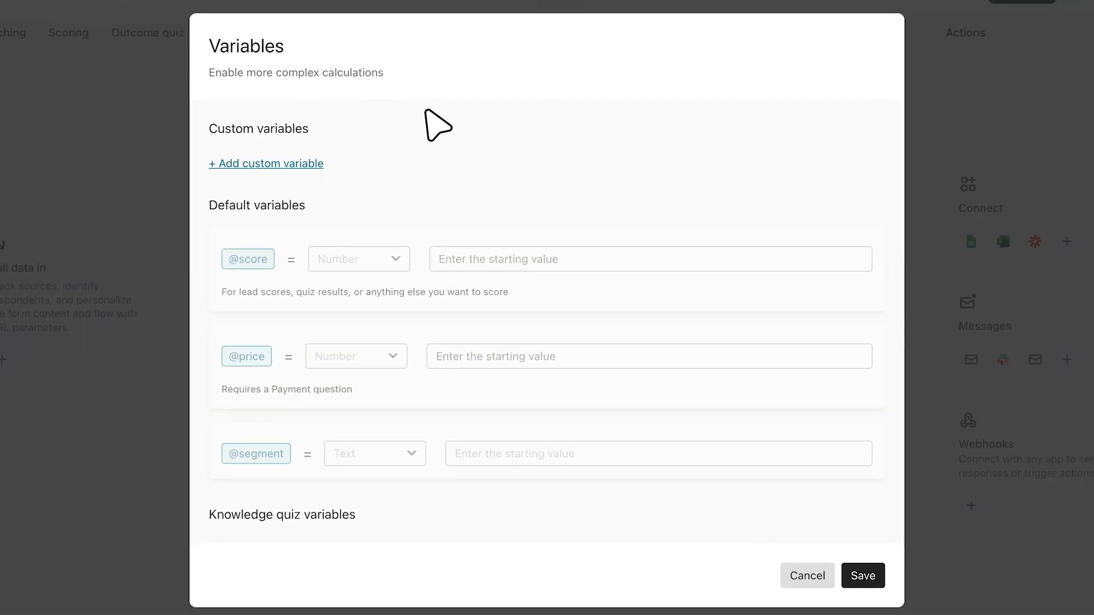
mouse_move(523, 147)
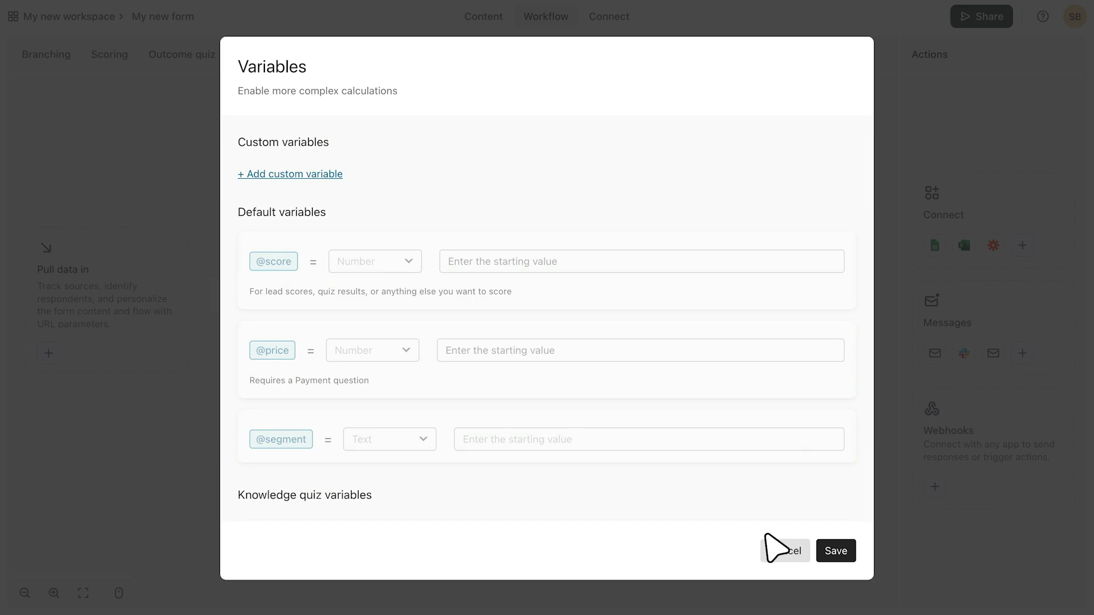
left_click(783, 551)
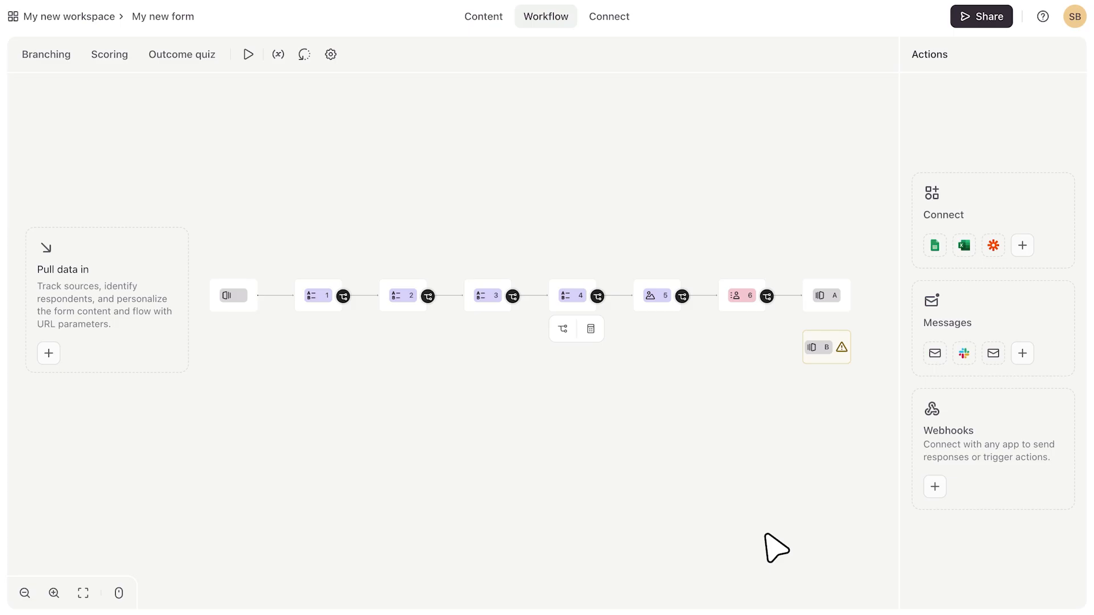
mouse_move(86, 377)
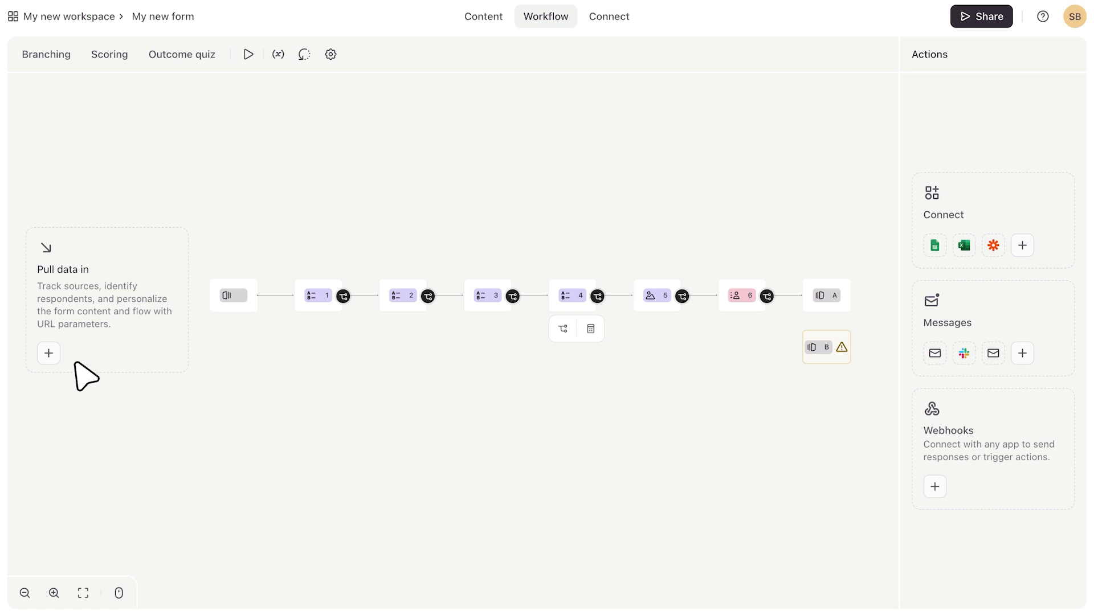
Switch on utm_source and utm_medium source tracking in the URL parameters dialog
left_click(48, 353)
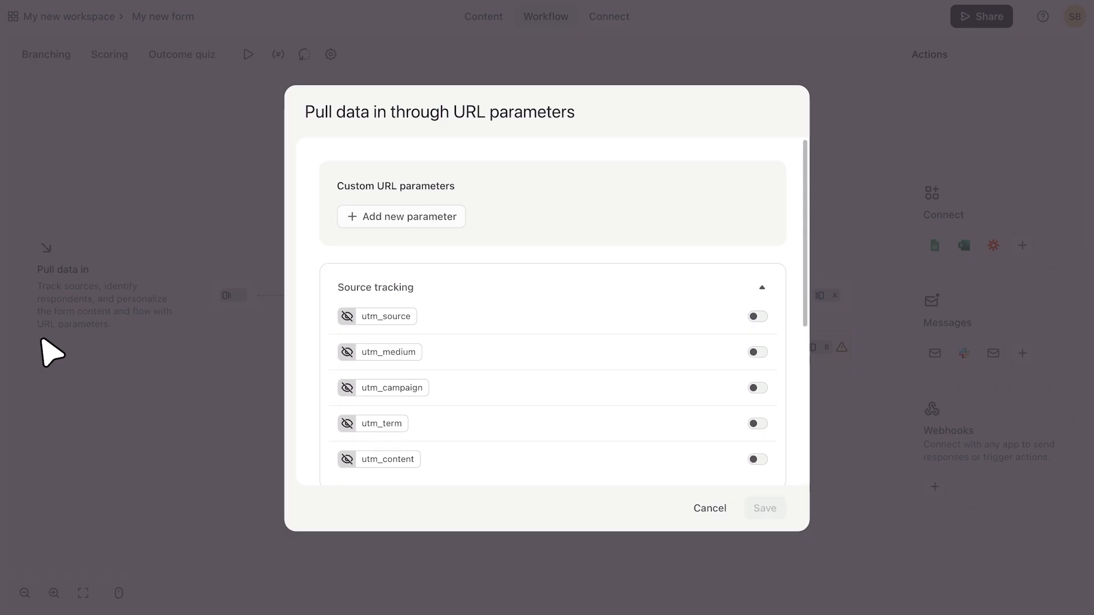
mouse_move(754, 328)
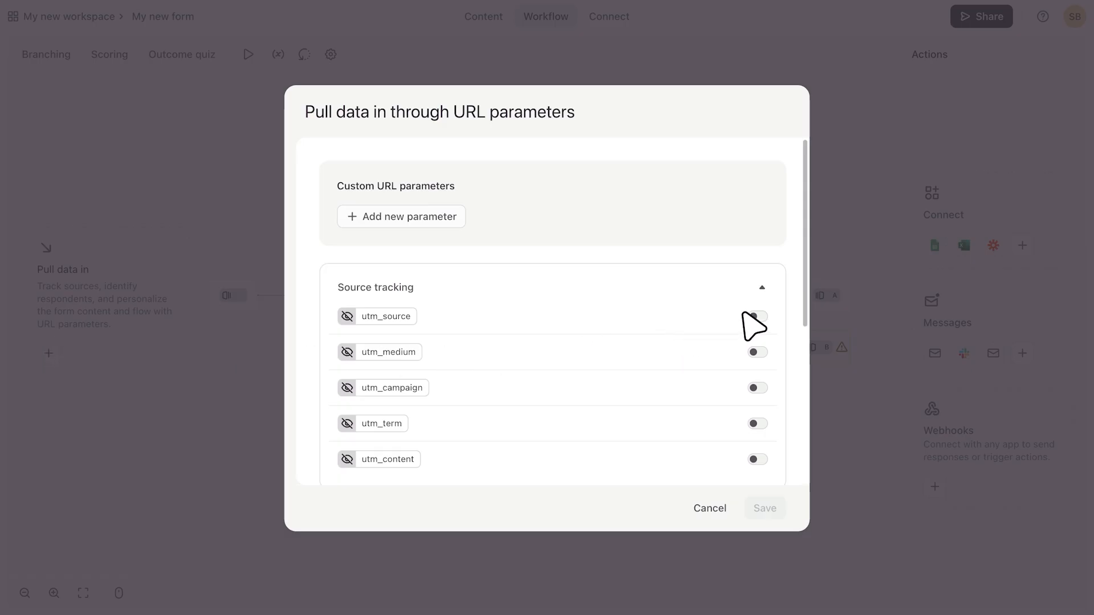
left_click(756, 316)
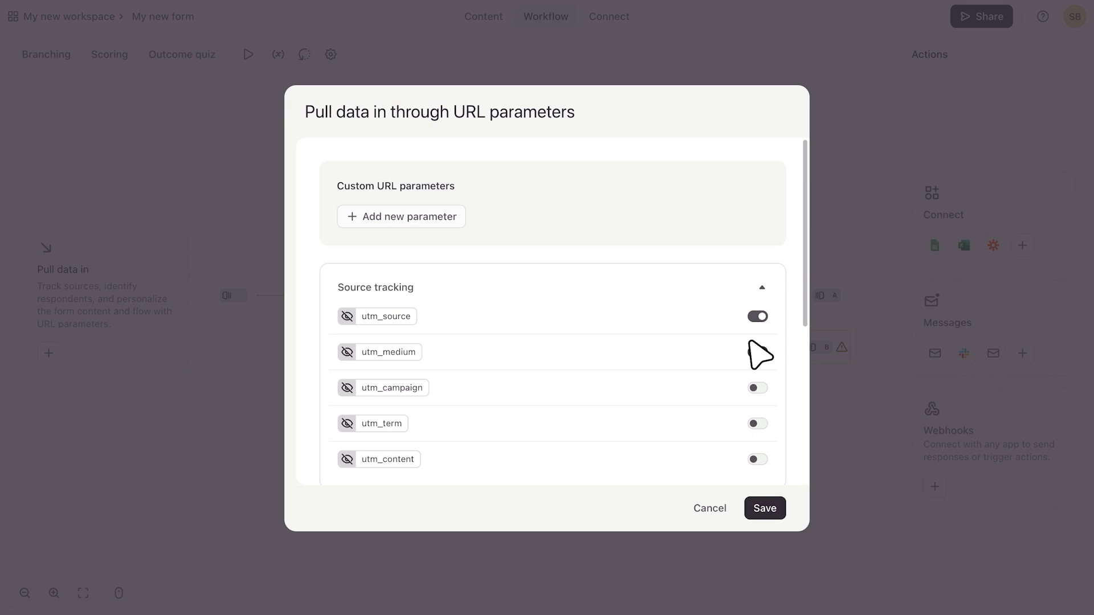
left_click(757, 352)
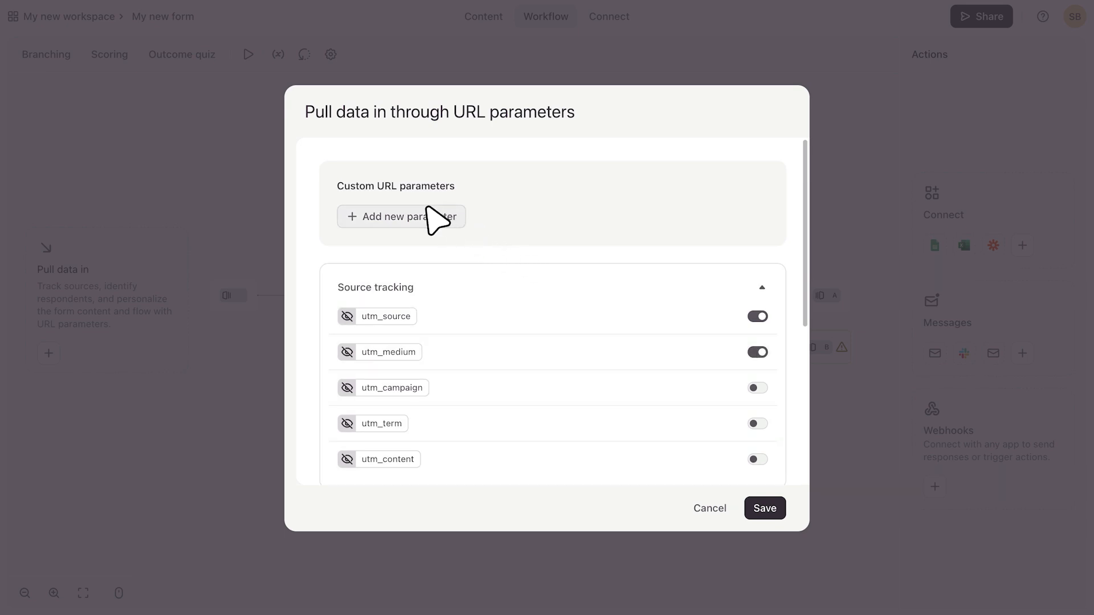
left_click(710, 508)
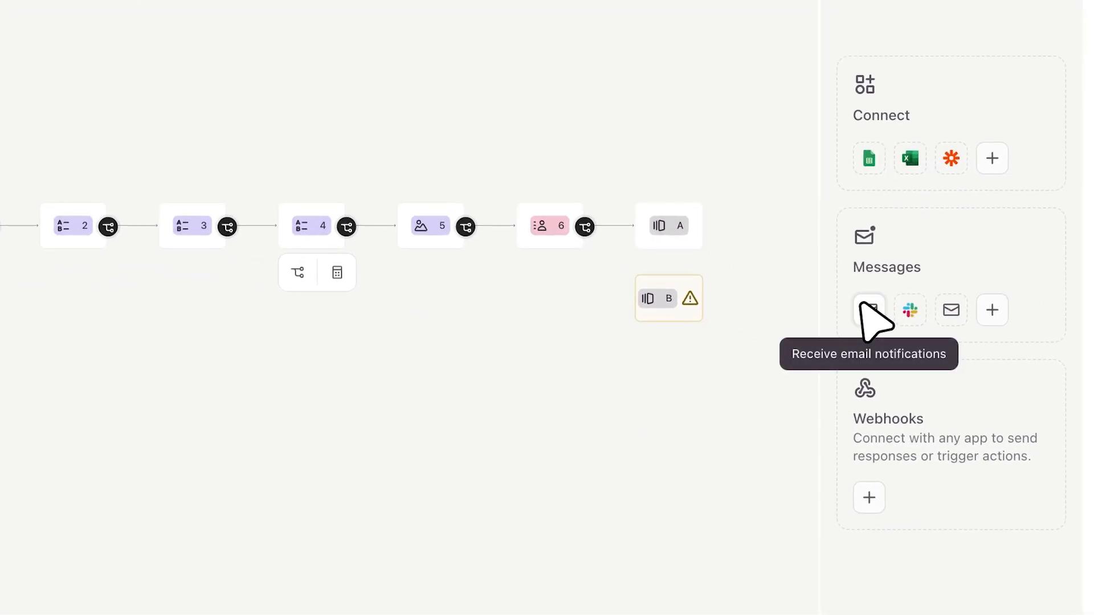
mouse_move(911, 310)
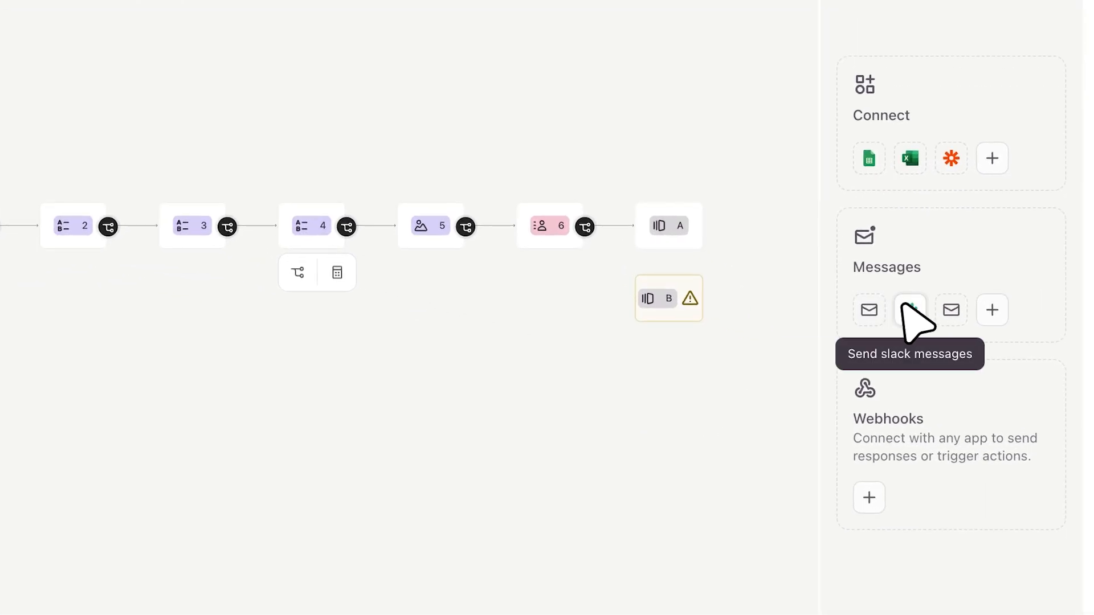
mouse_move(951, 310)
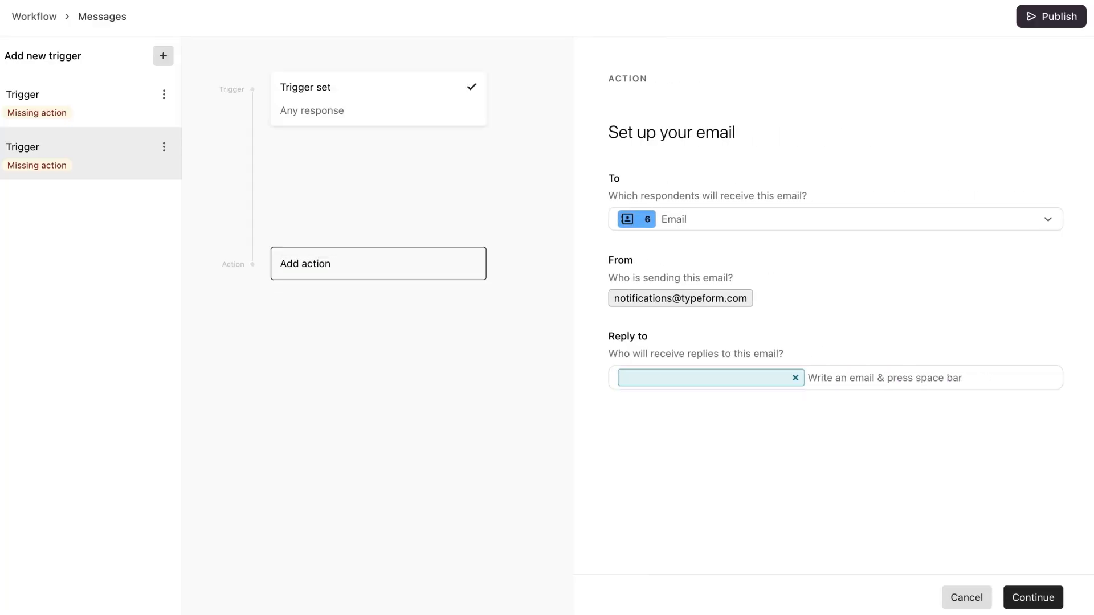
mouse_move(104, 63)
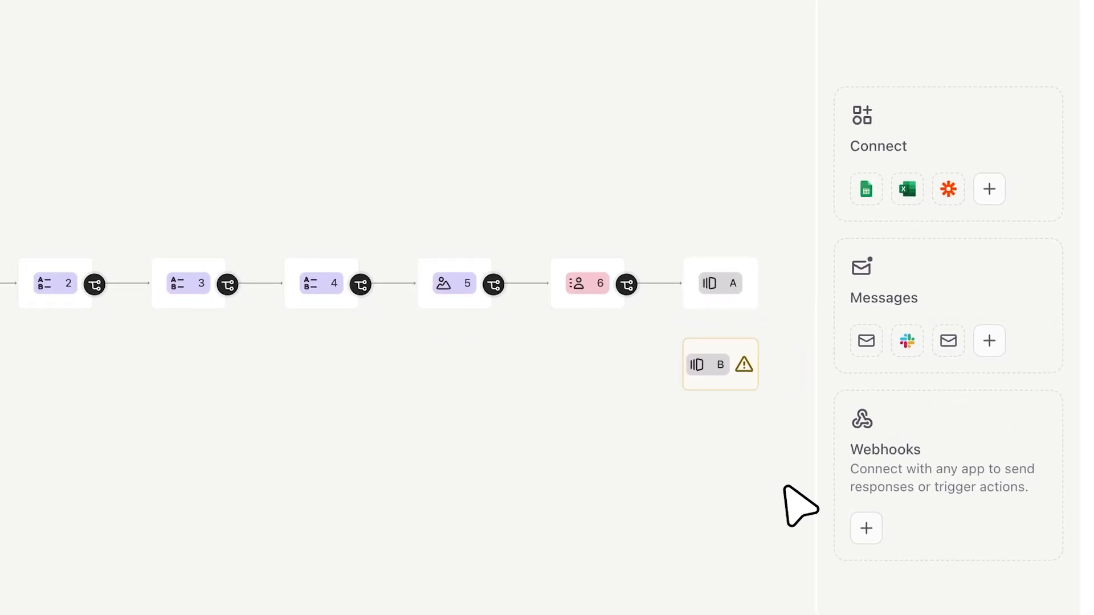
mouse_move(883, 262)
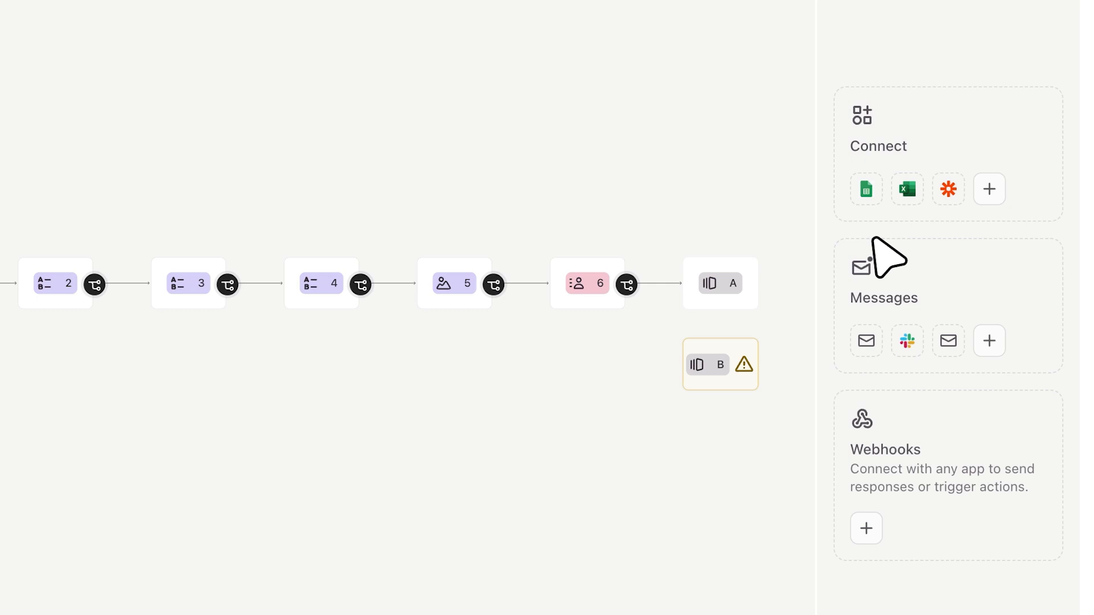
mouse_move(874, 221)
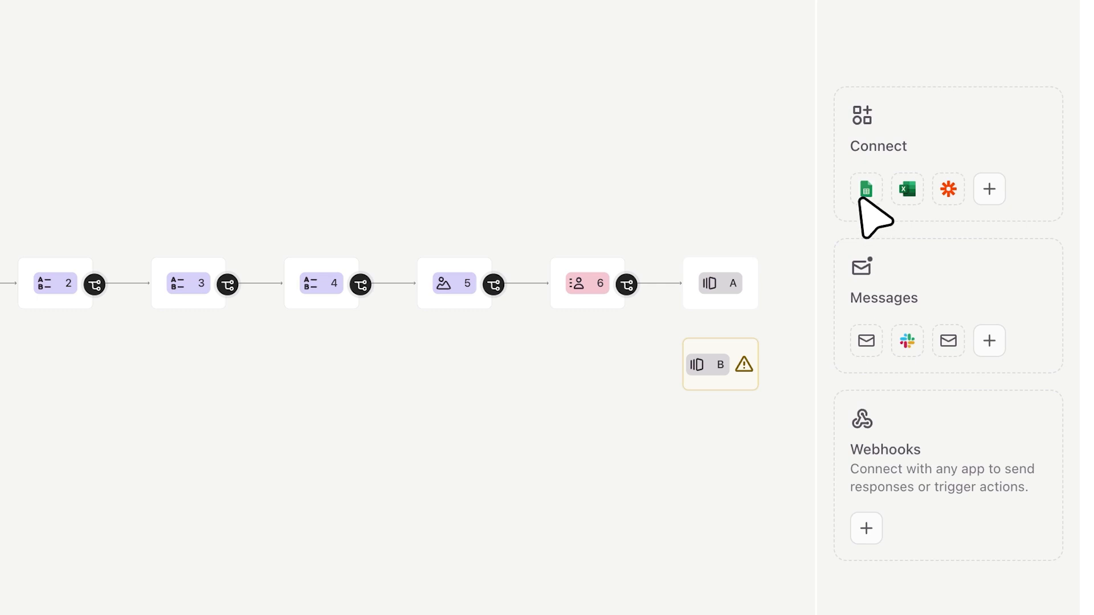
mouse_move(894, 212)
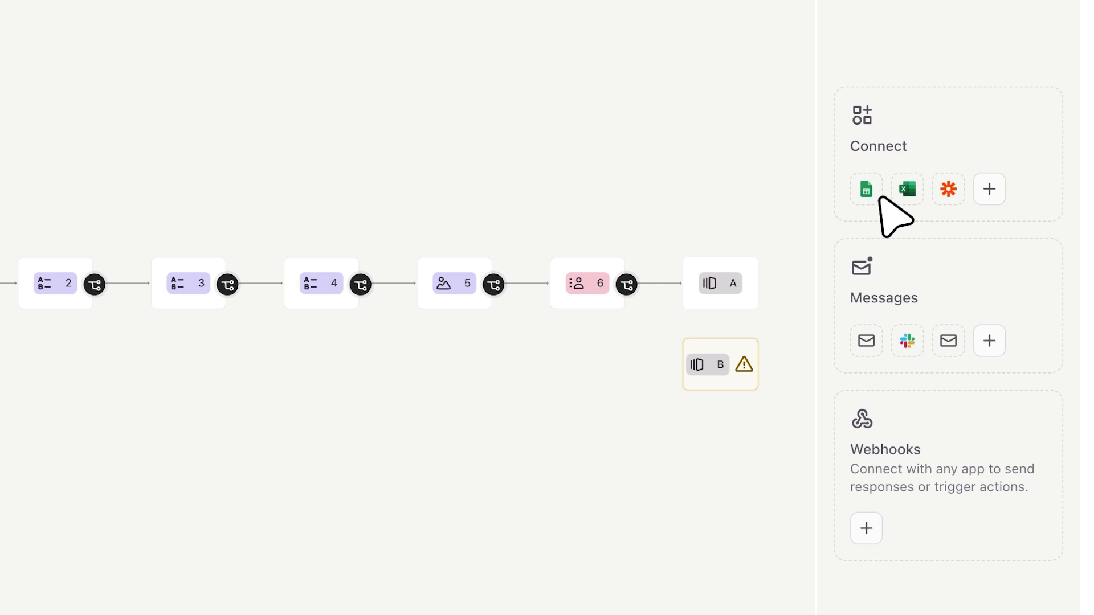
mouse_move(989, 189)
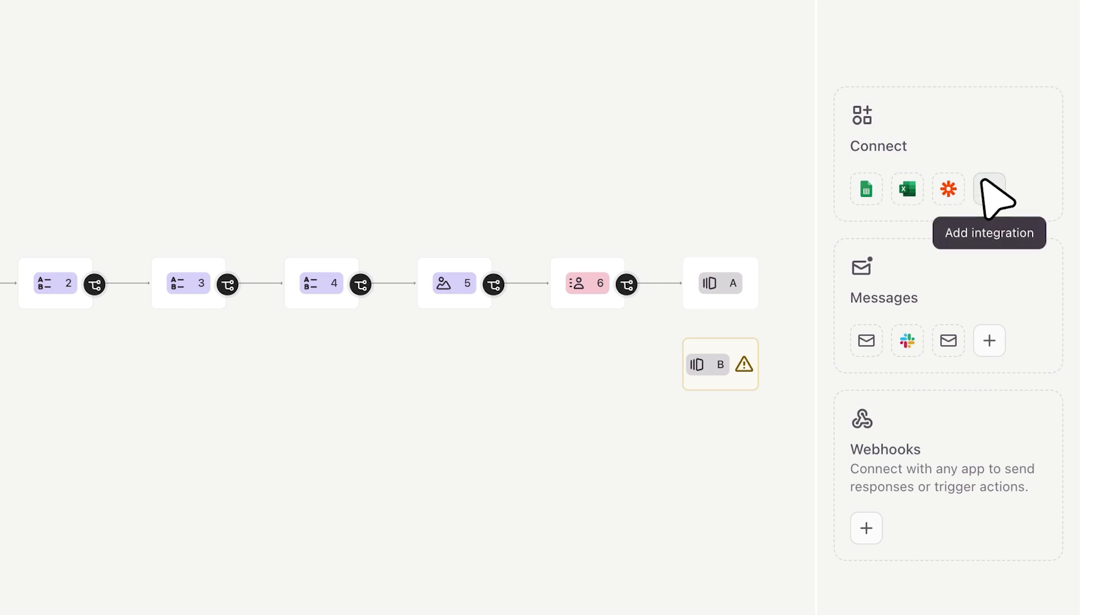
Browse the app integrations catalogue, then finish the walkthrough back on the workflow canvas
left_click(988, 189)
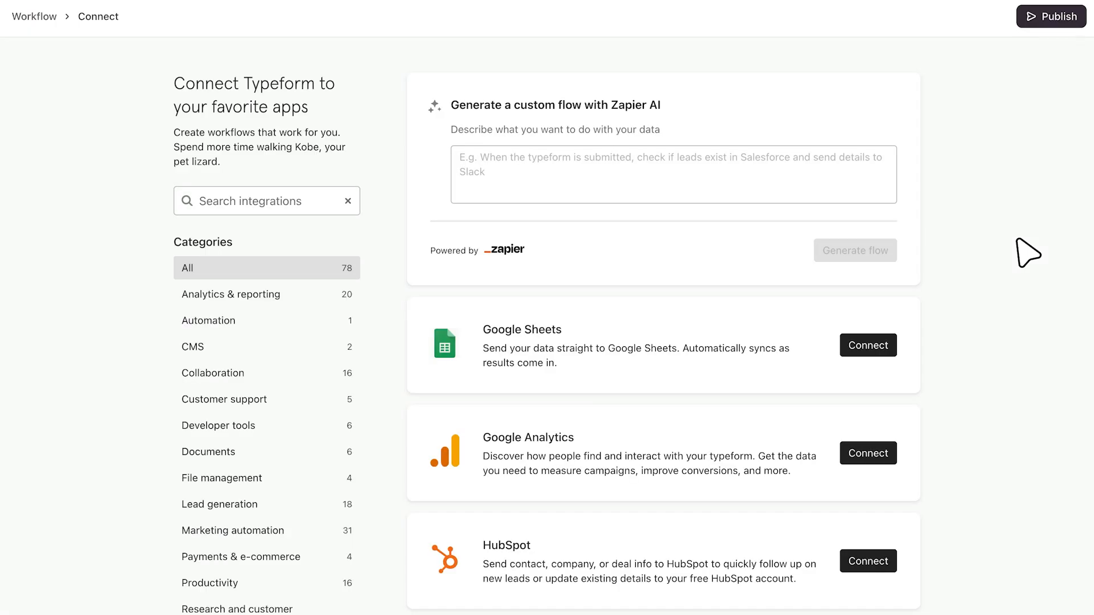
left_click(546, 16)
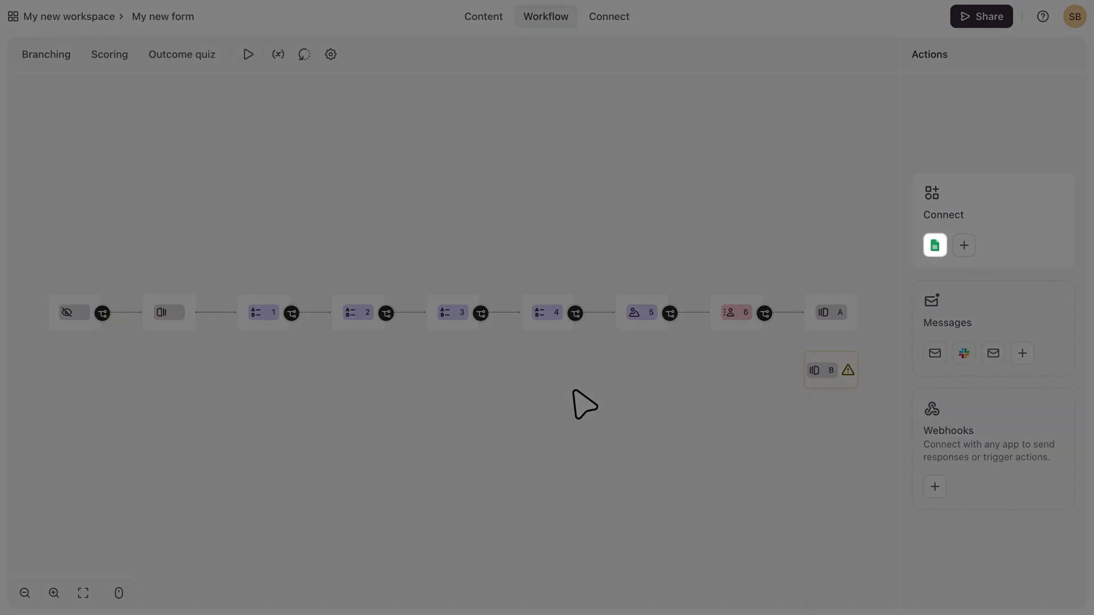
left_click(609, 16)
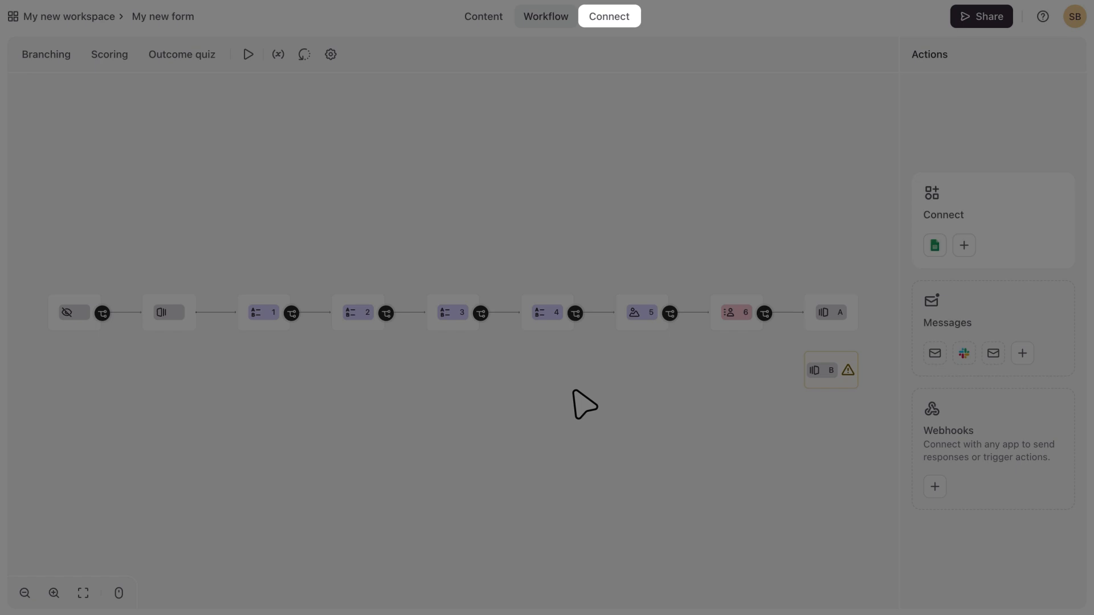
left_click(545, 16)
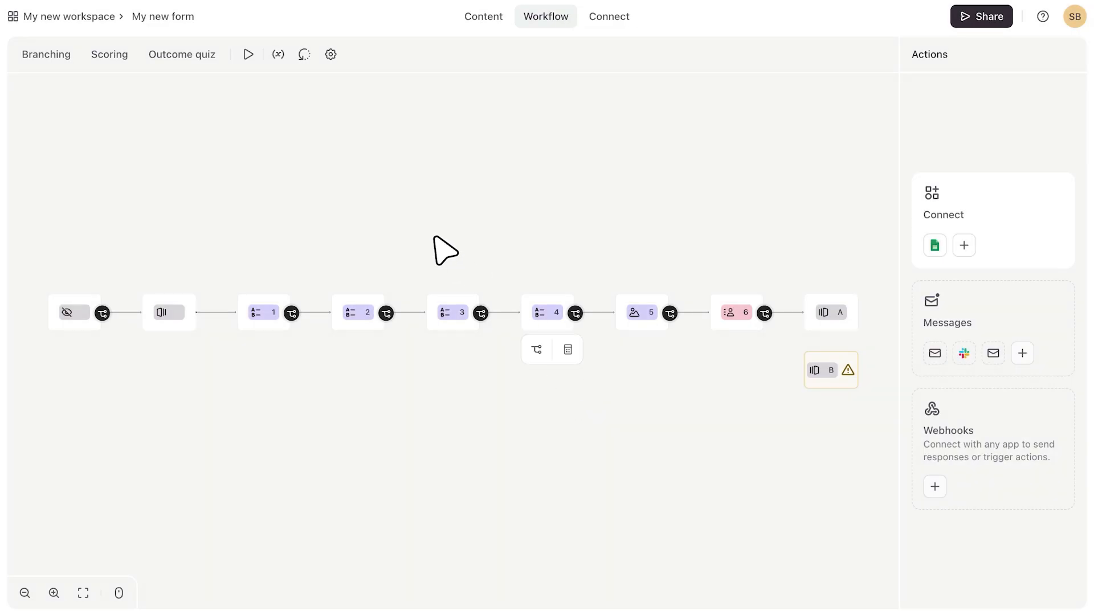
left_click(249, 53)
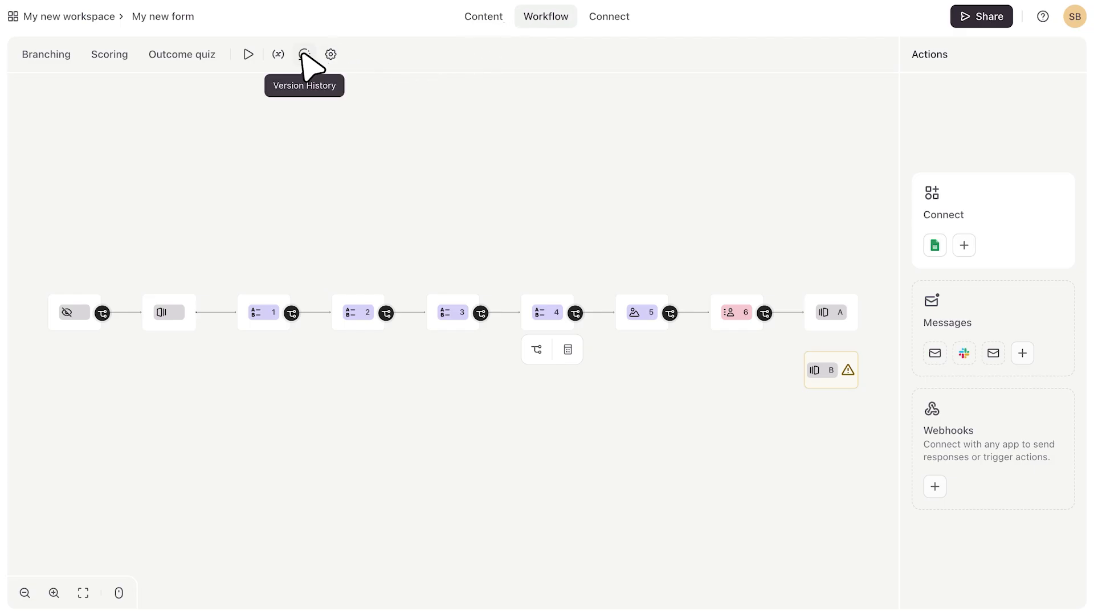
left_click(331, 55)
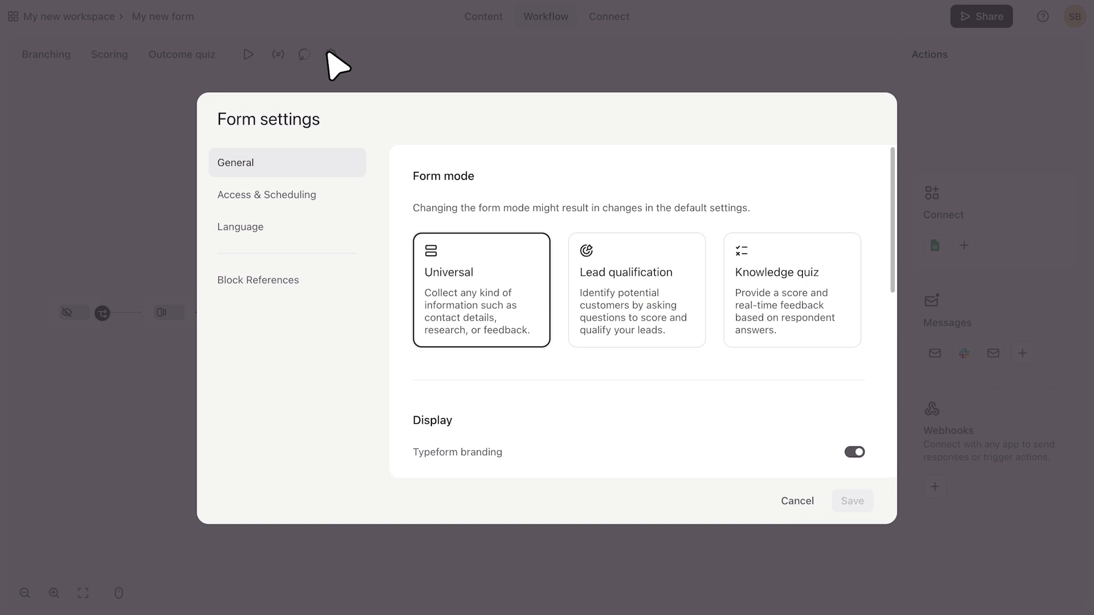
mouse_move(382, 73)
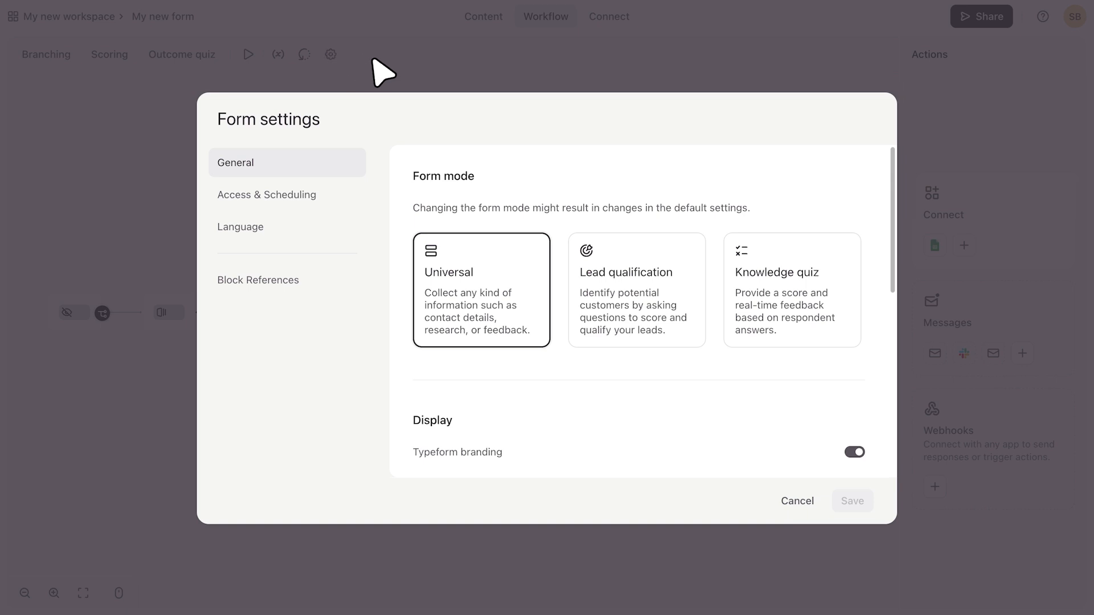
left_click(796, 500)
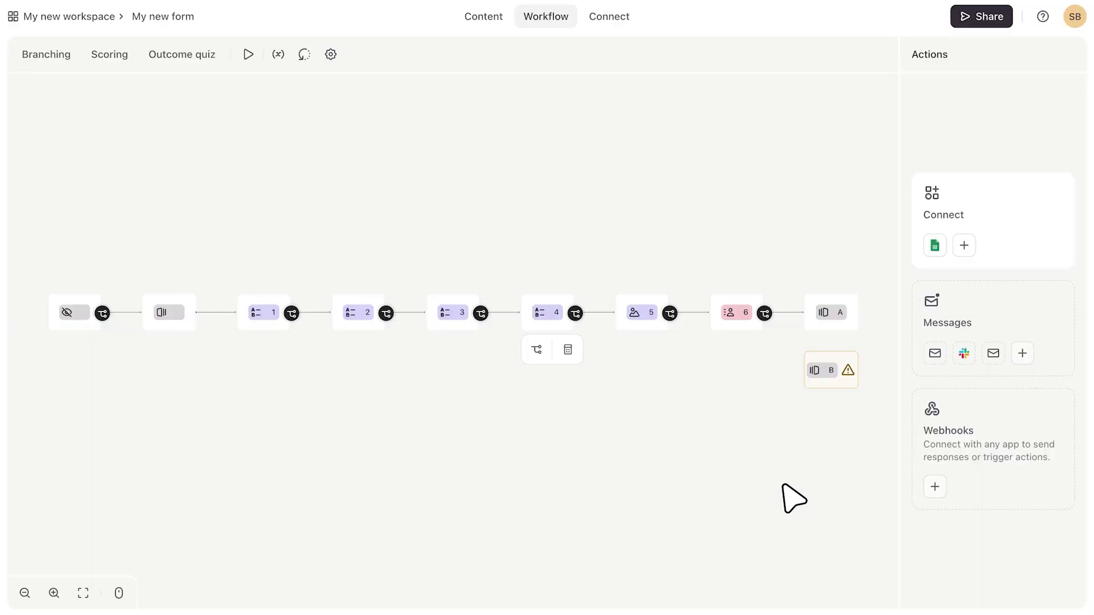